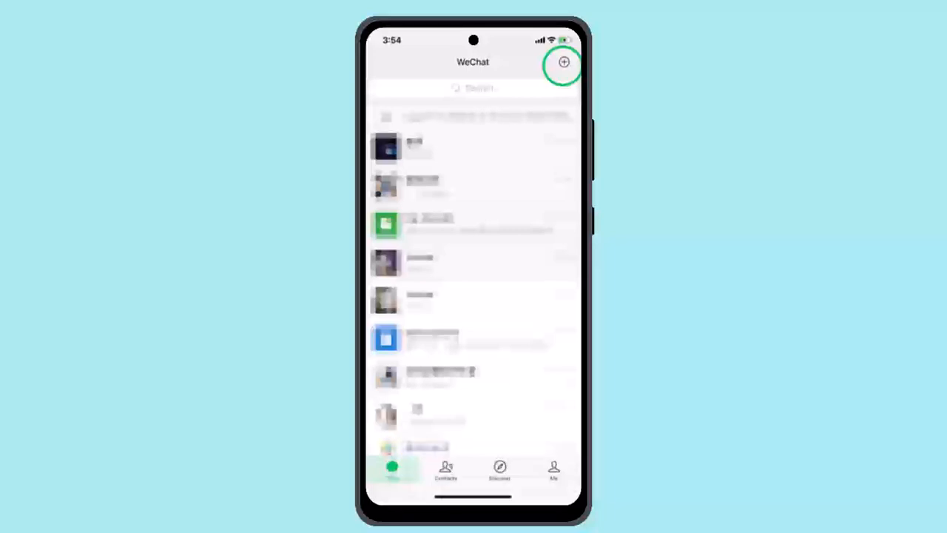
- Open Add Contacts from the plus menu at the top right of Chats
{"action": "left_click", "coordinate": [563, 63]}
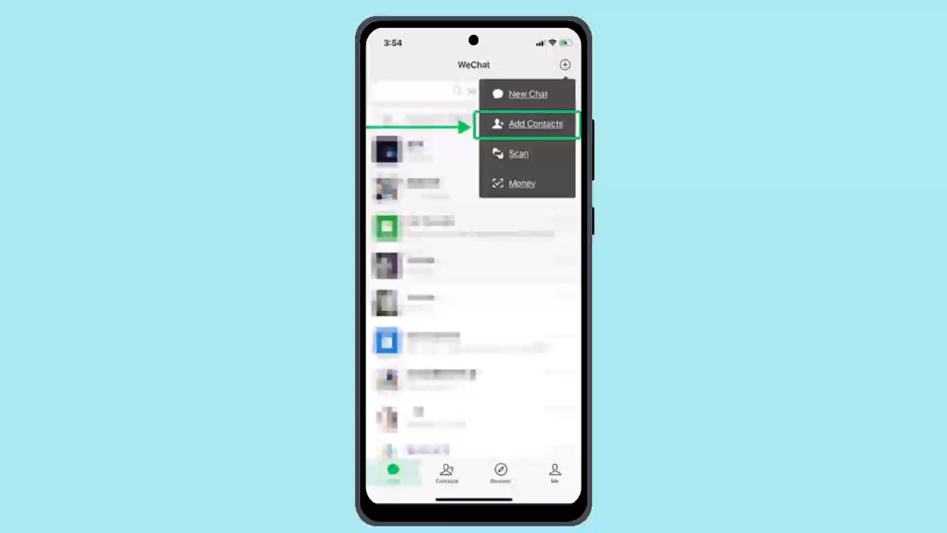
{"action": "left_click", "coordinate": [528, 124]}
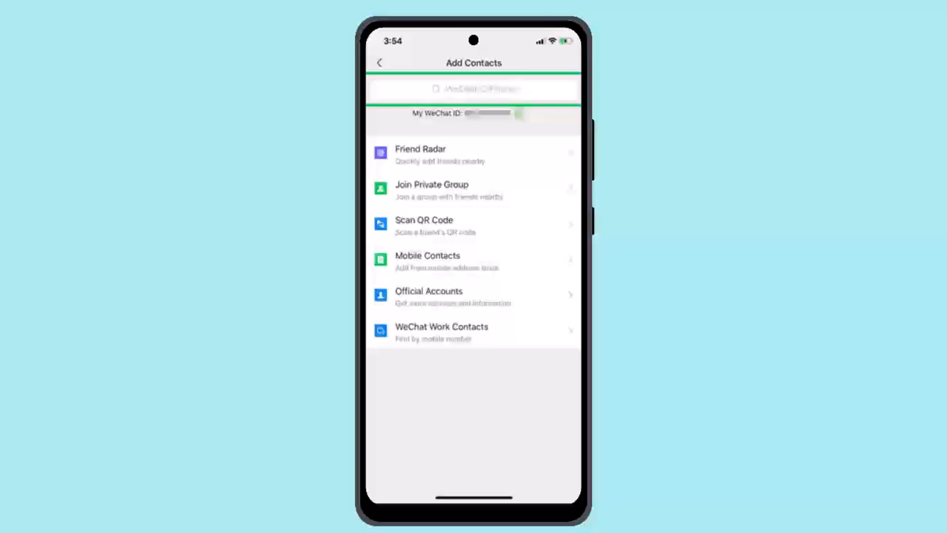